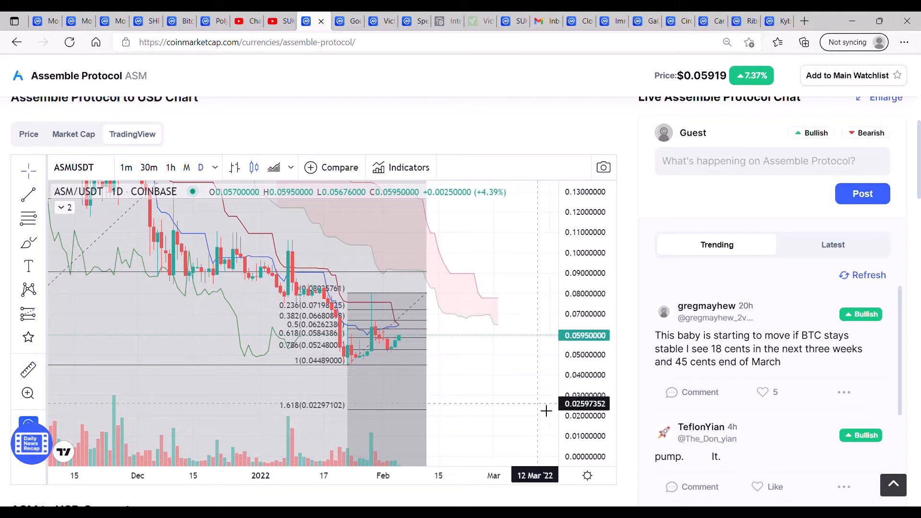
mouse_move(510, 353)
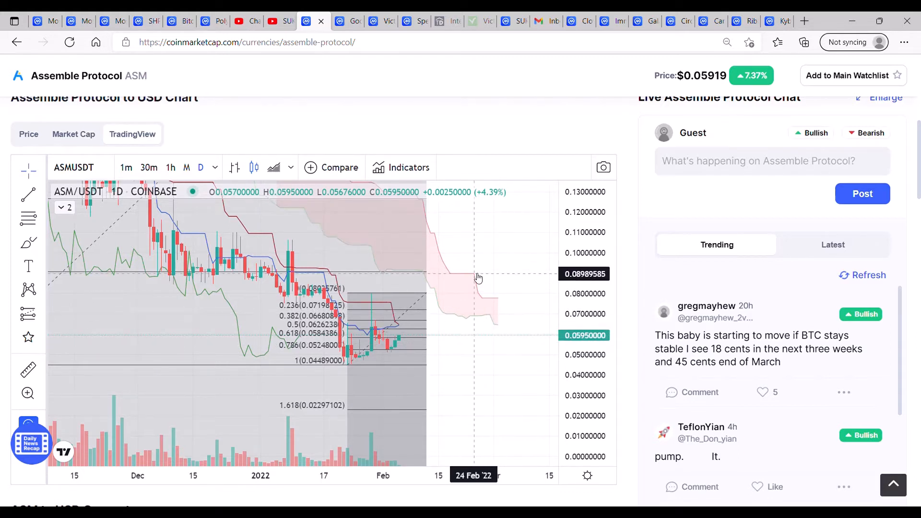
mouse_move(418, 387)
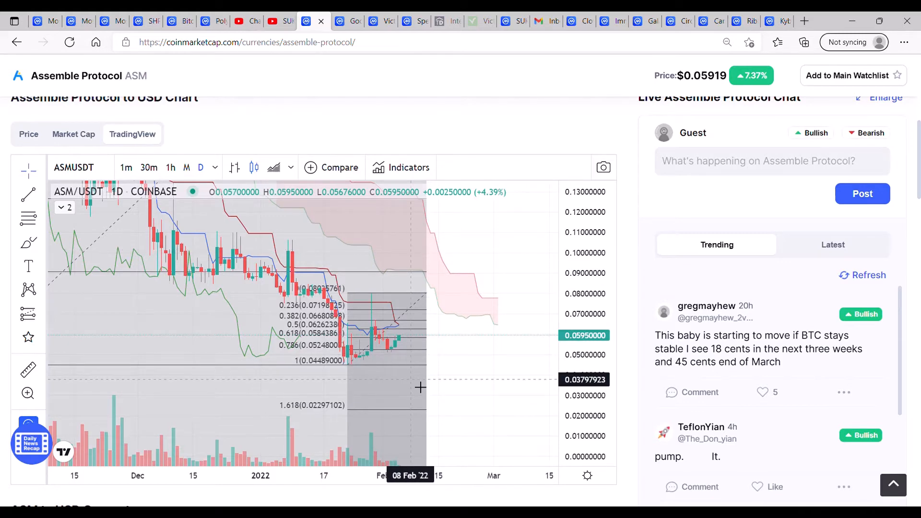
mouse_move(458, 259)
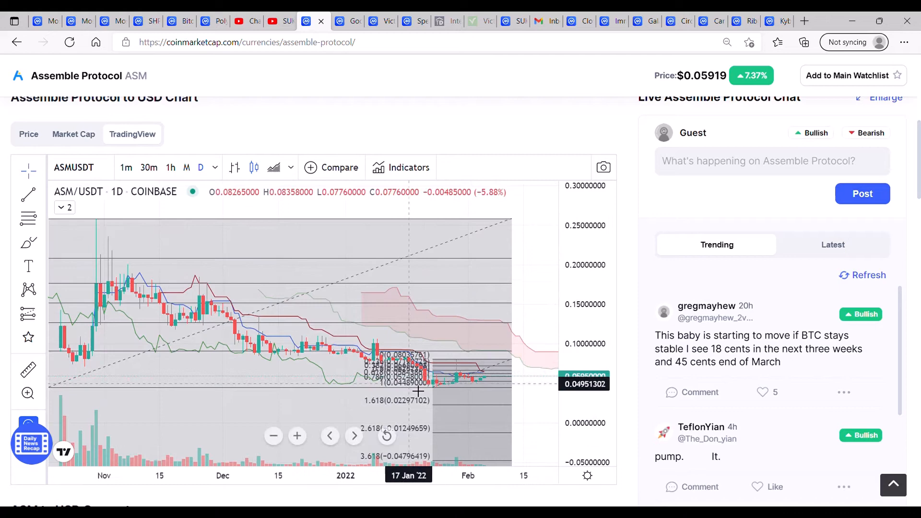
mouse_move(474, 407)
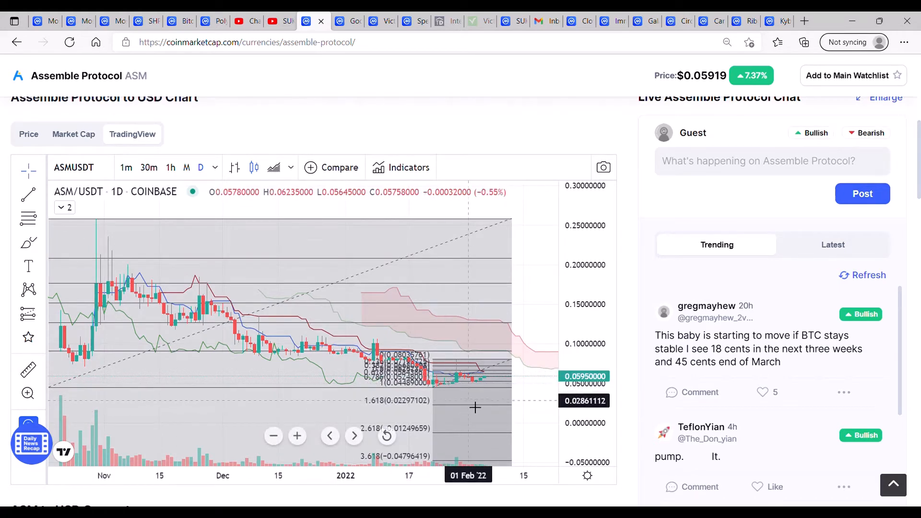
mouse_move(108, 234)
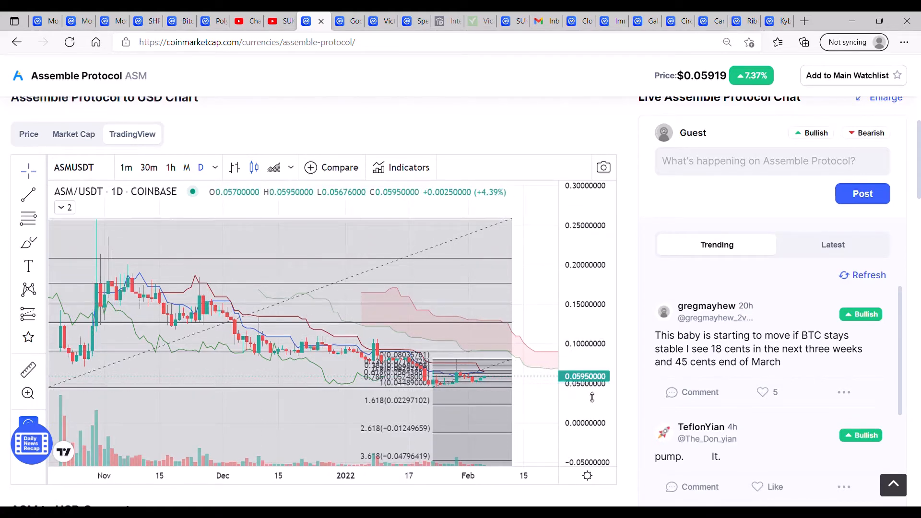
mouse_move(476, 402)
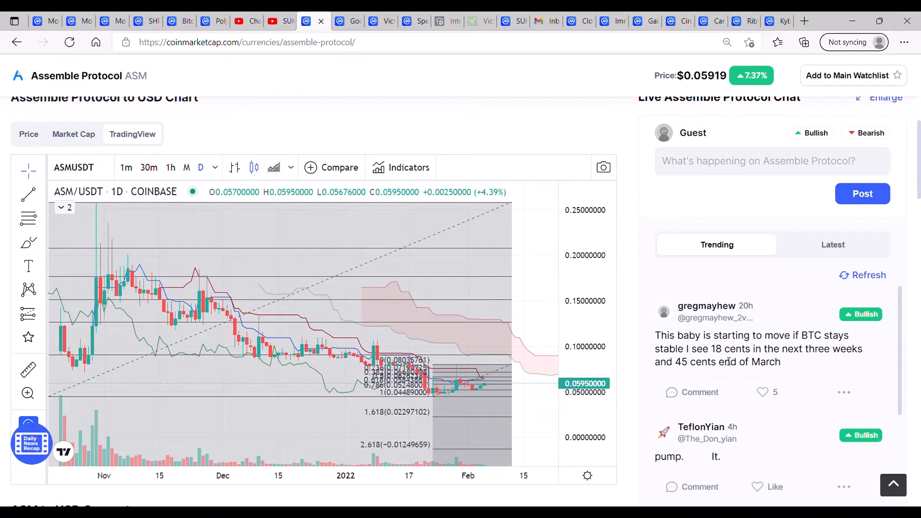
mouse_move(190, 373)
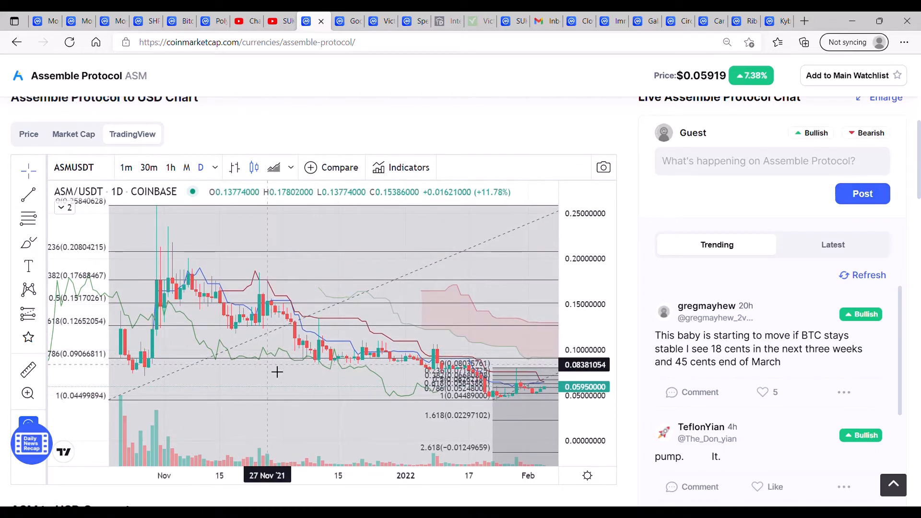
- Zoom into the Feb 3–5 candles and bring up the freehand drawing tools list
left_click_drag(277, 372, 243, 378)
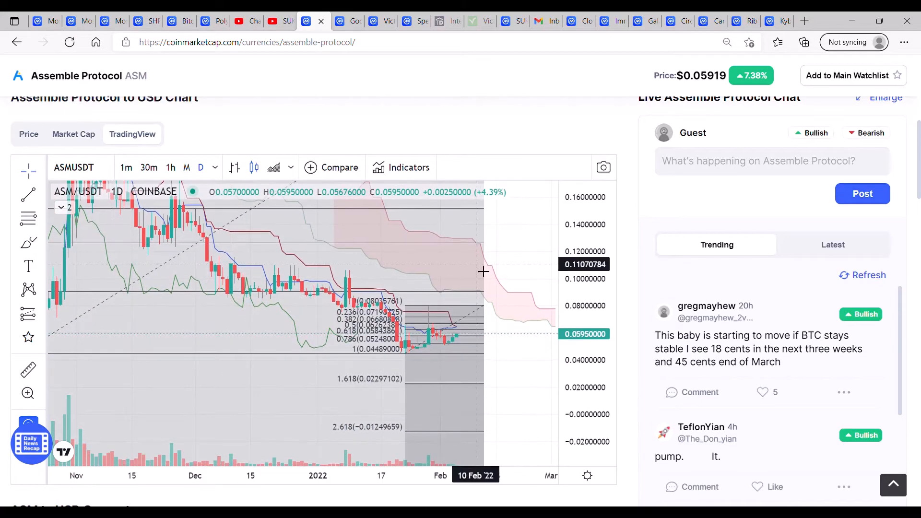
mouse_move(482, 295)
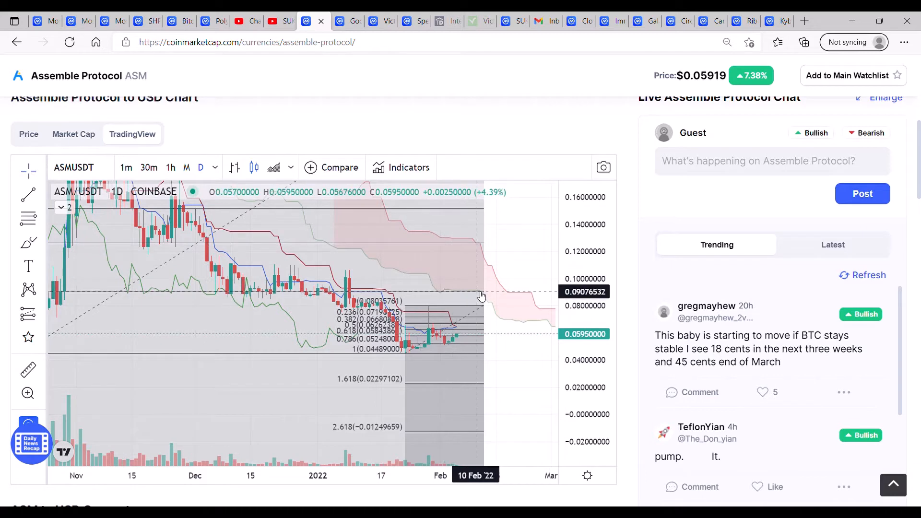
mouse_move(441, 294)
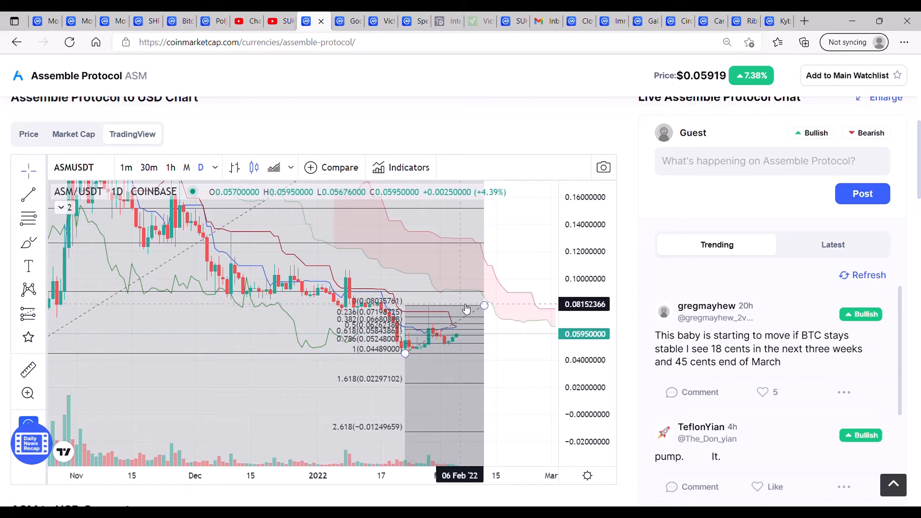
mouse_move(458, 259)
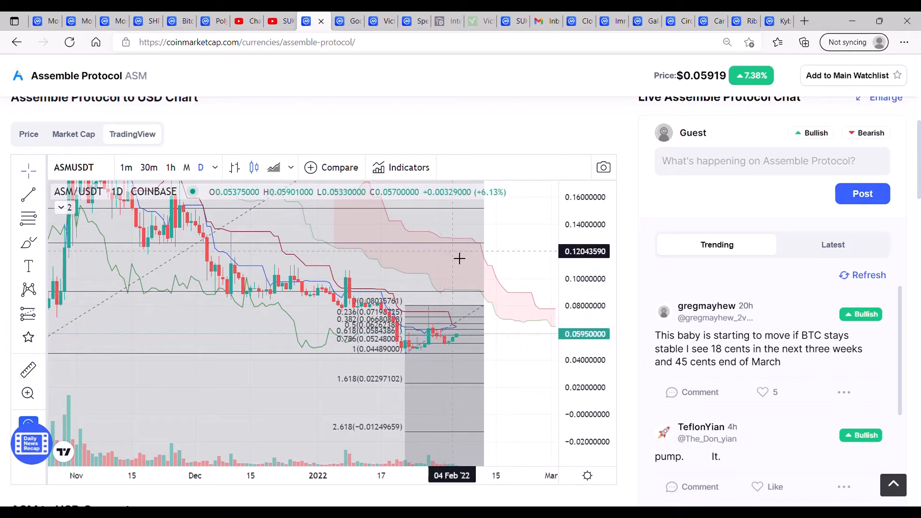
mouse_move(451, 320)
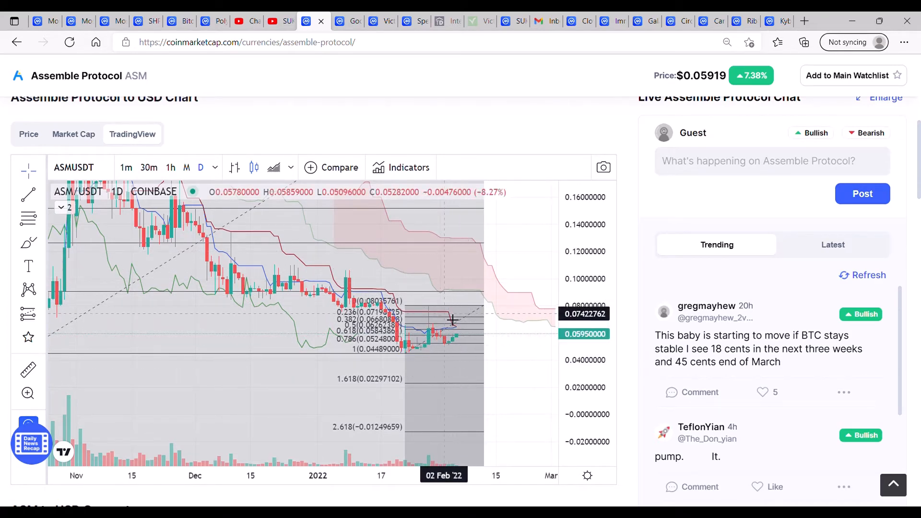
mouse_move(524, 295)
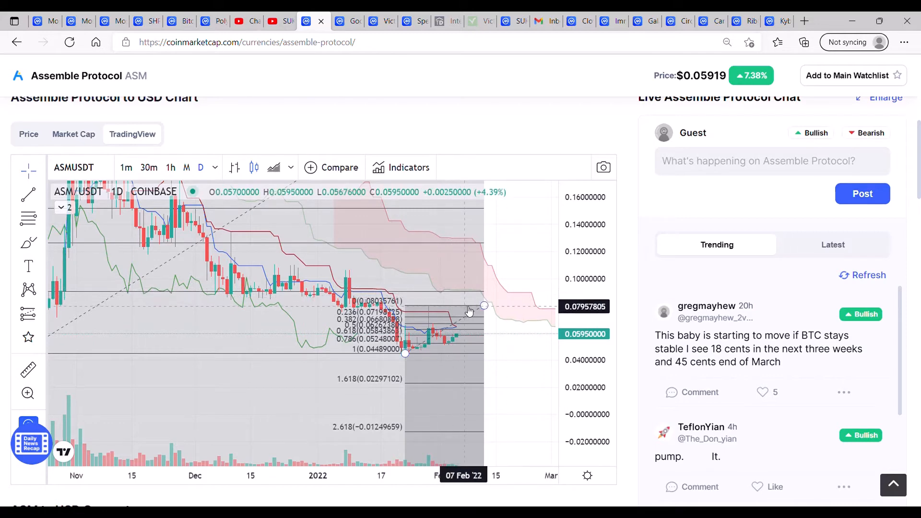
mouse_move(477, 304)
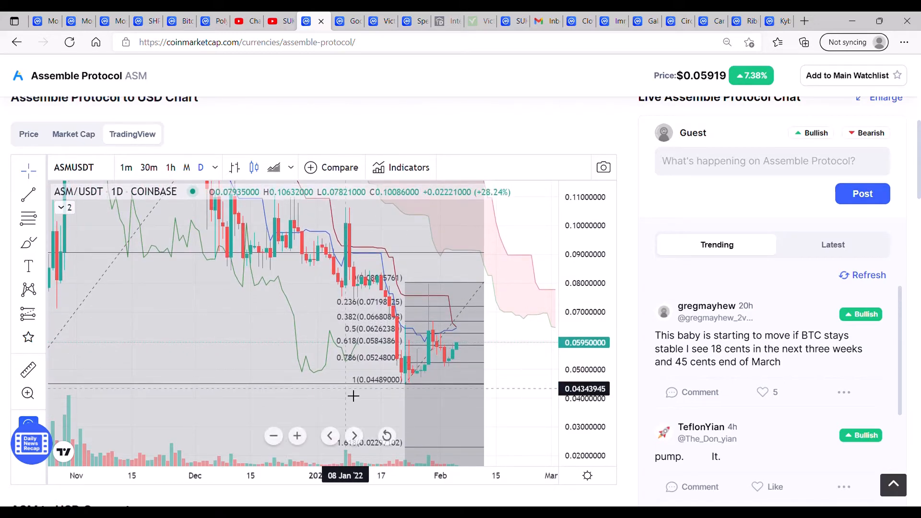
mouse_move(379, 395)
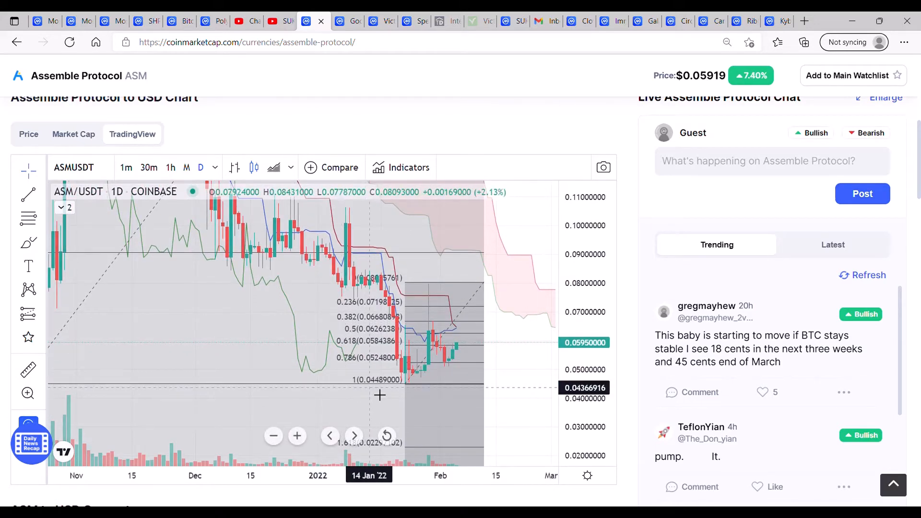
mouse_move(429, 255)
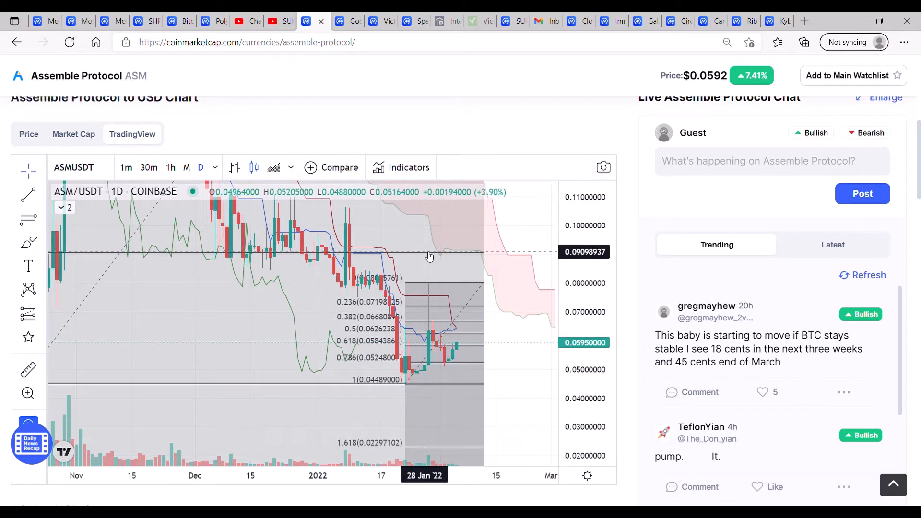
mouse_move(428, 257)
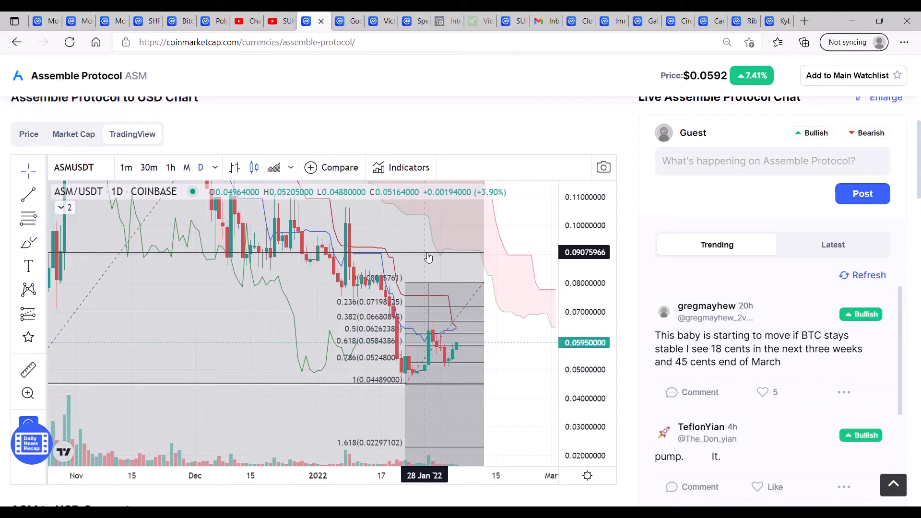
mouse_move(353, 289)
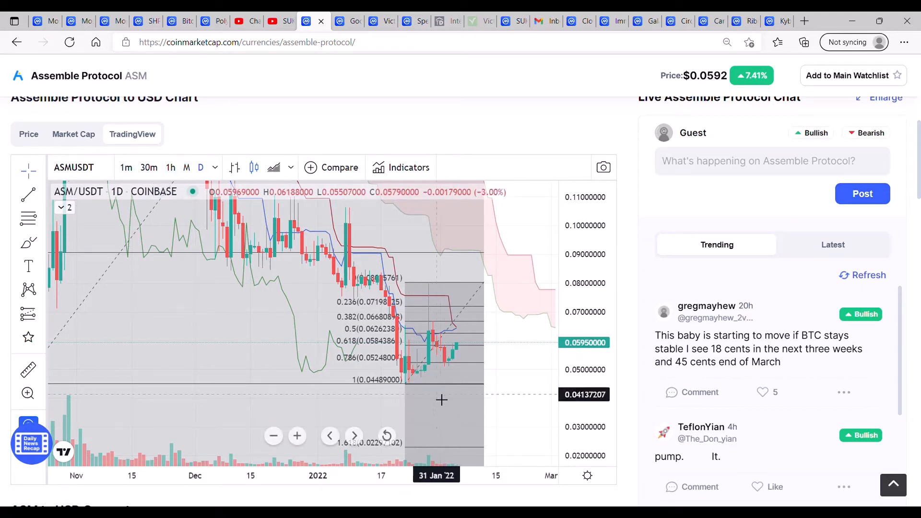
mouse_move(433, 290)
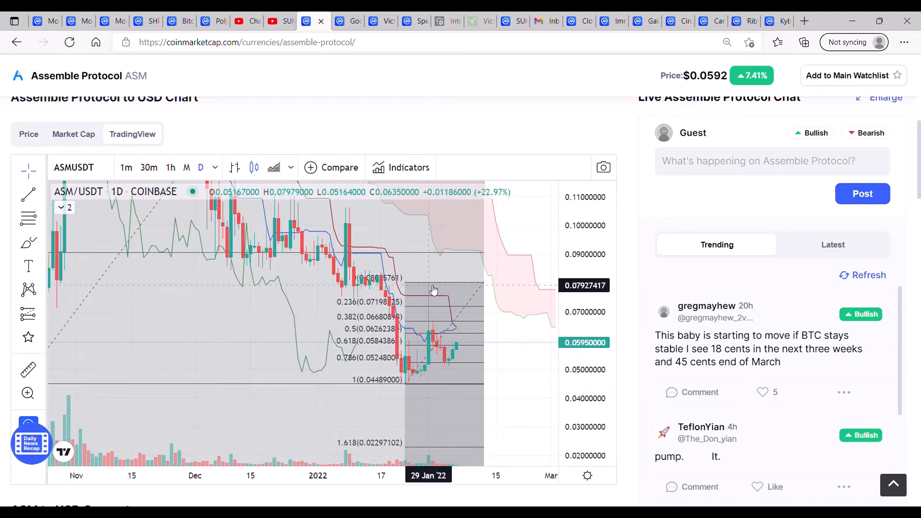
mouse_move(496, 345)
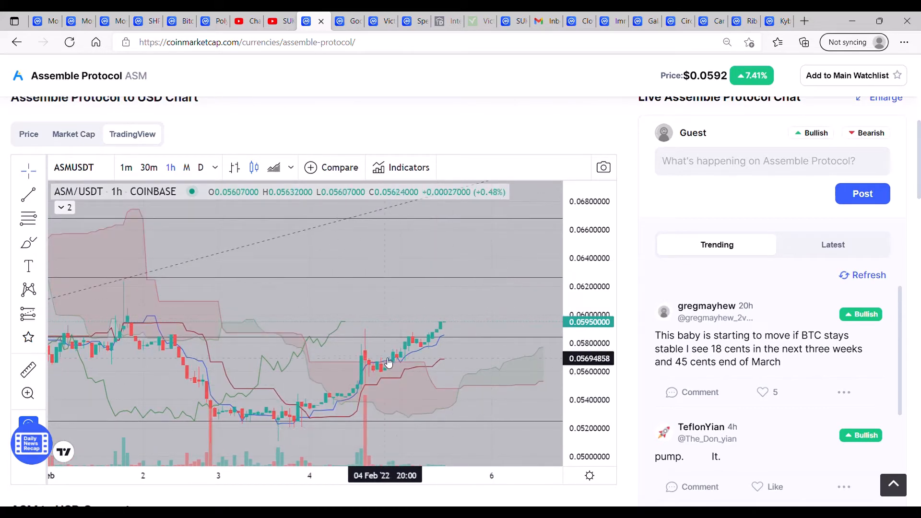
mouse_move(363, 349)
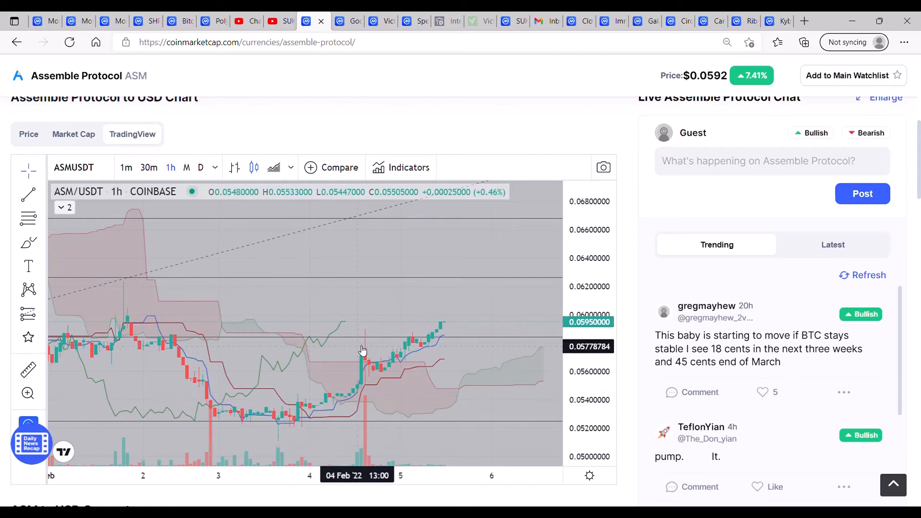
mouse_move(369, 354)
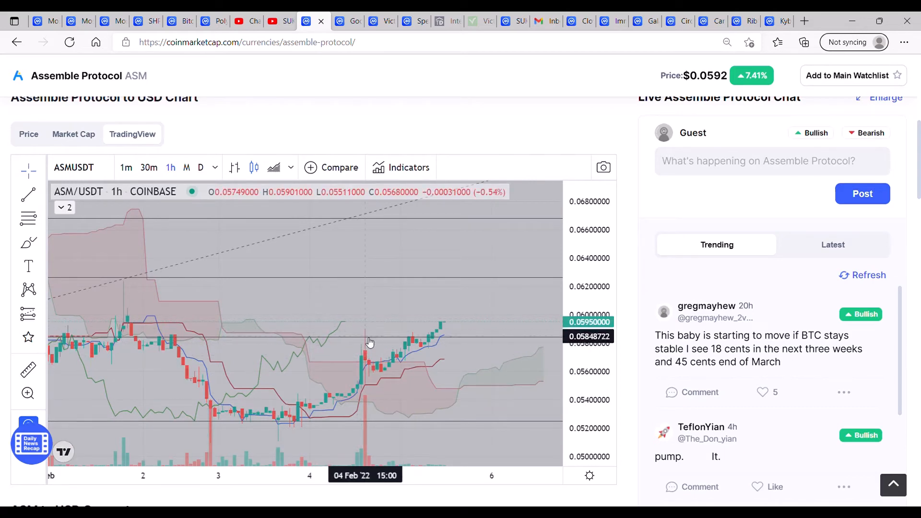
mouse_move(397, 367)
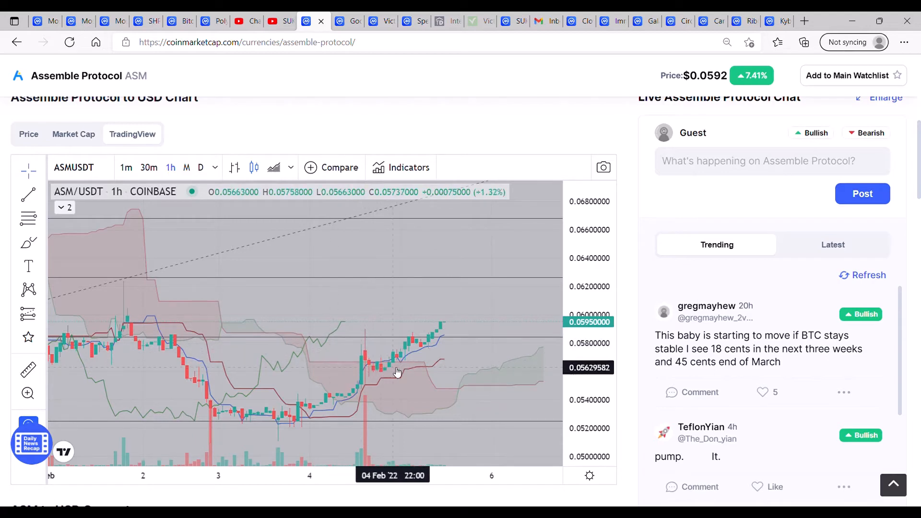
mouse_move(391, 370)
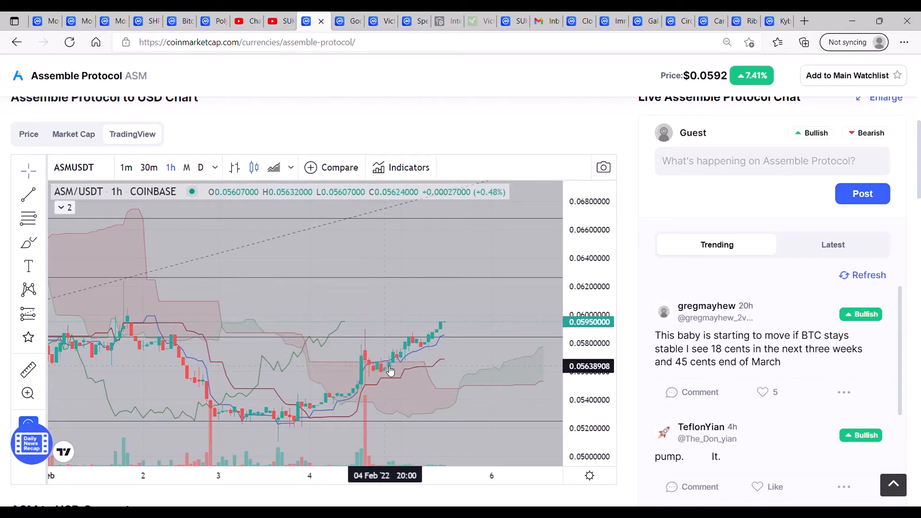
mouse_move(398, 374)
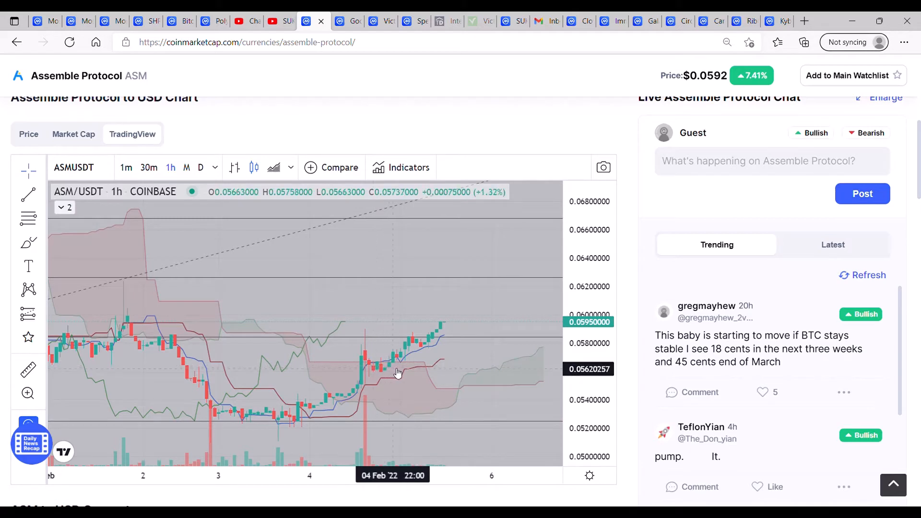
mouse_move(438, 324)
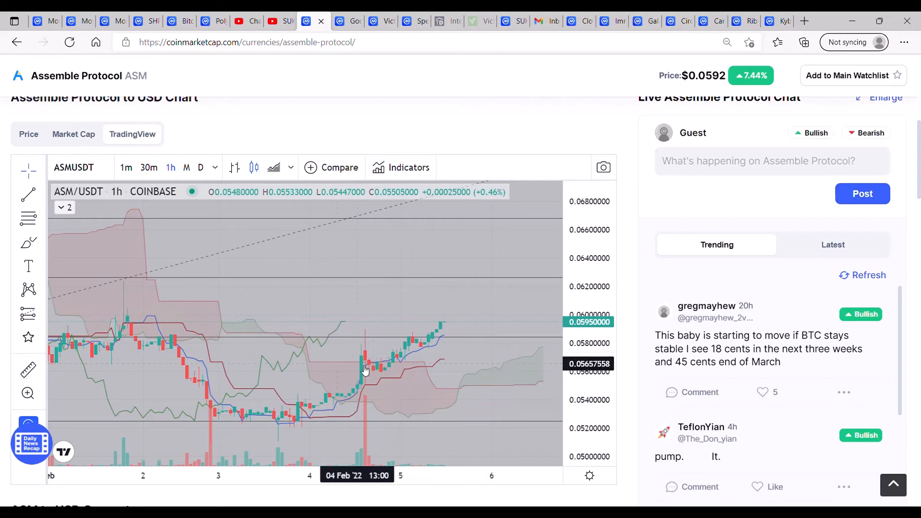
mouse_move(388, 374)
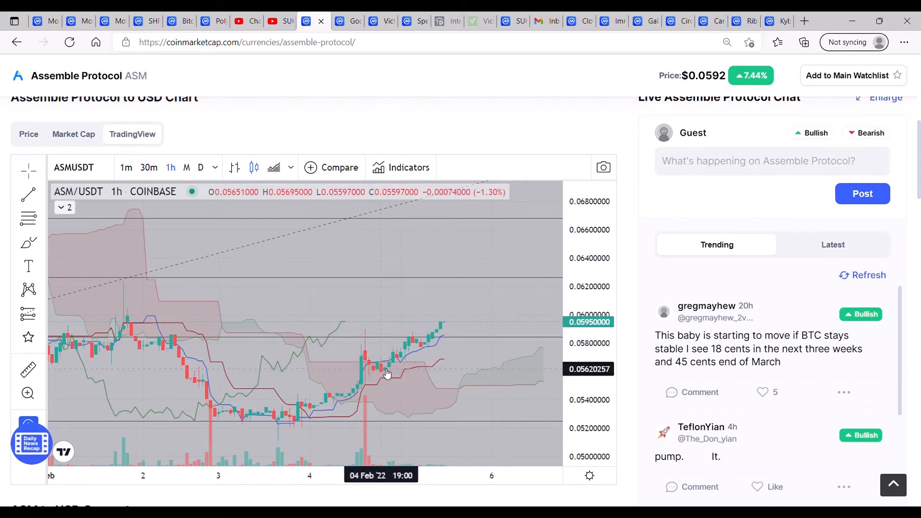
mouse_move(407, 347)
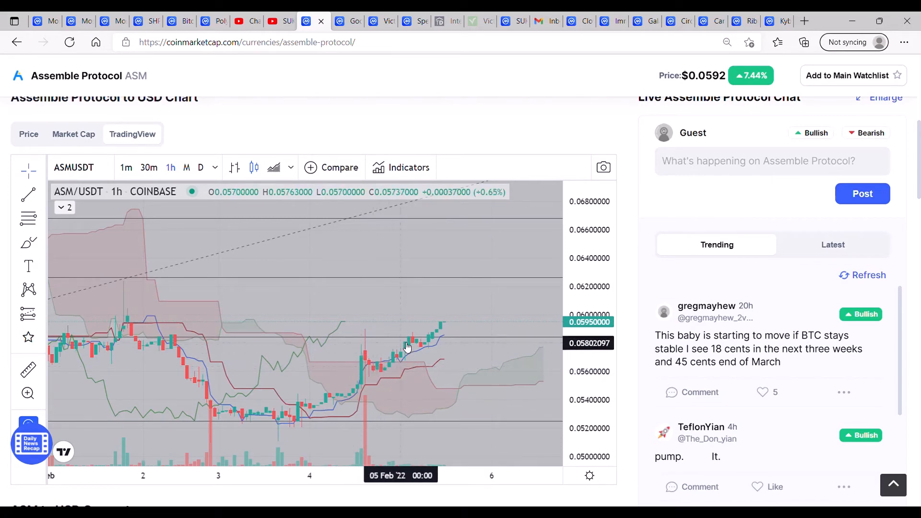
mouse_move(414, 345)
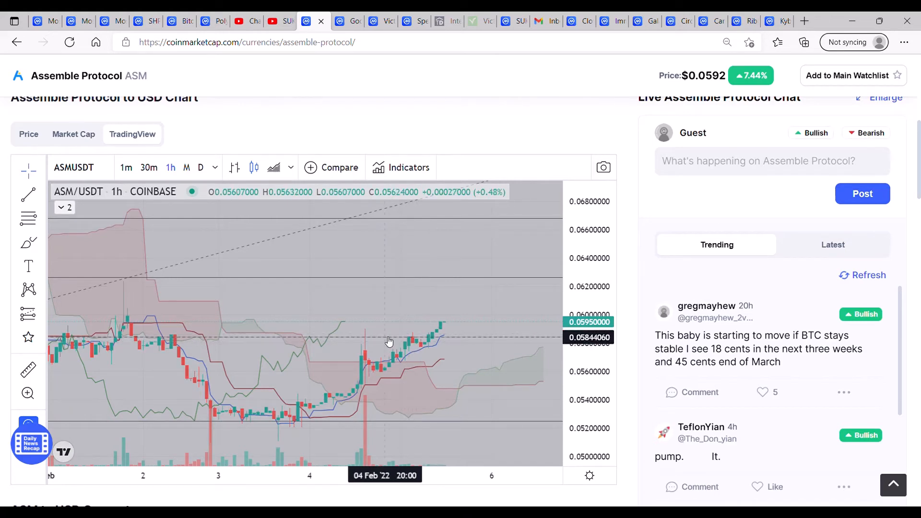
mouse_move(419, 349)
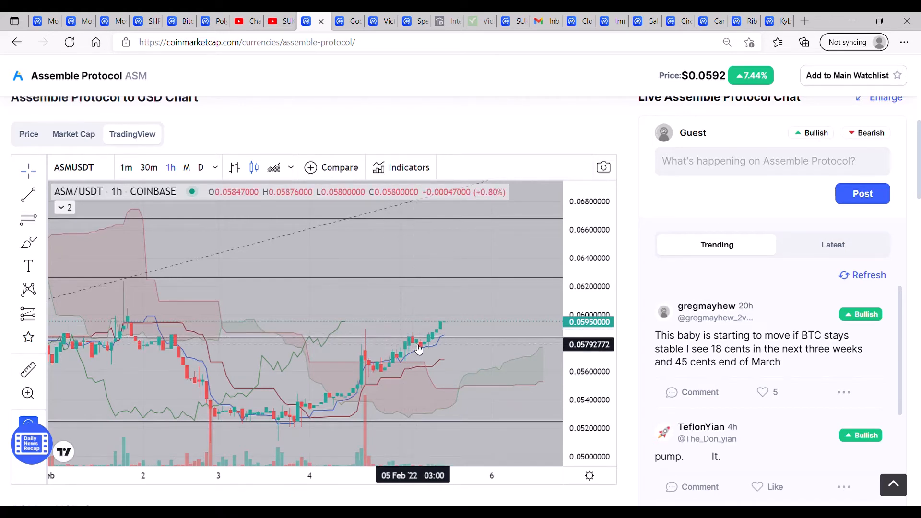
mouse_move(420, 348)
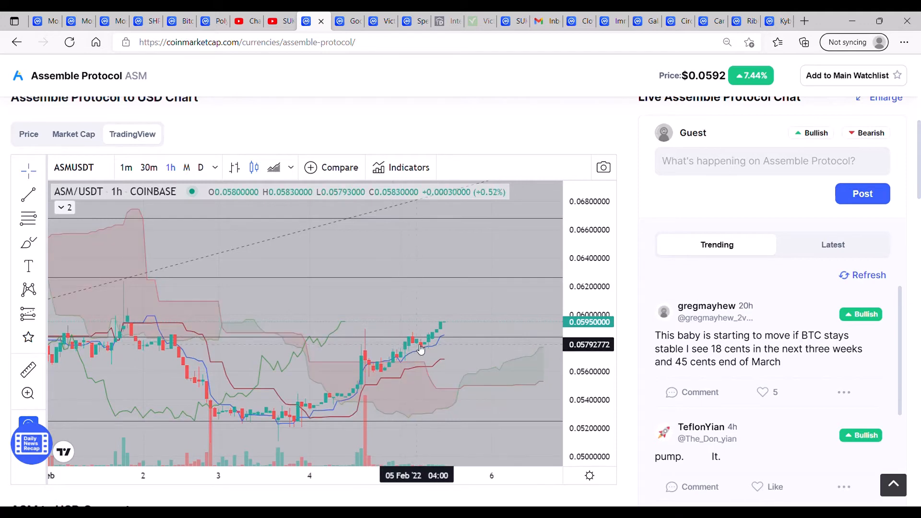
mouse_move(425, 364)
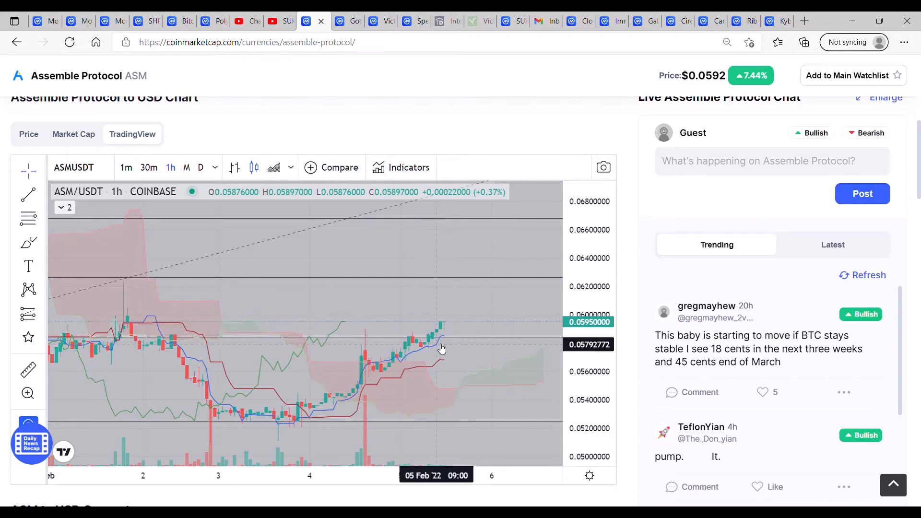
mouse_move(449, 328)
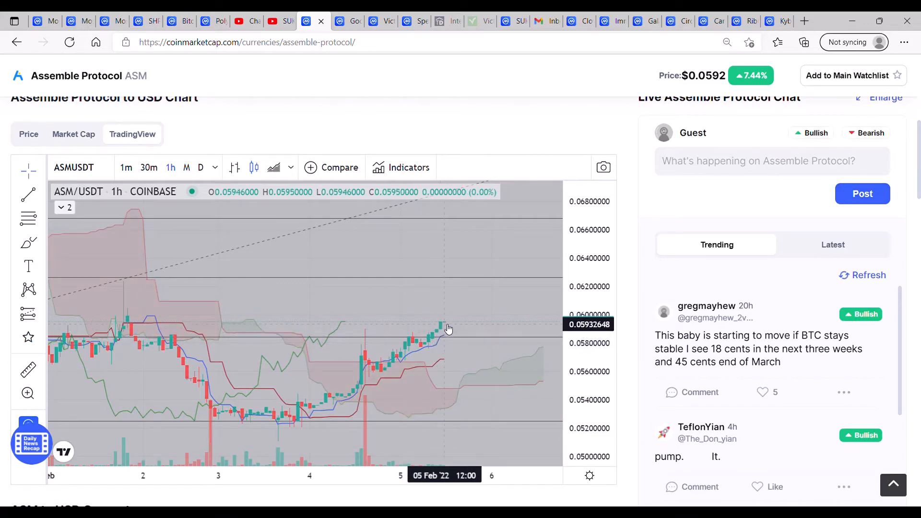
mouse_move(451, 325)
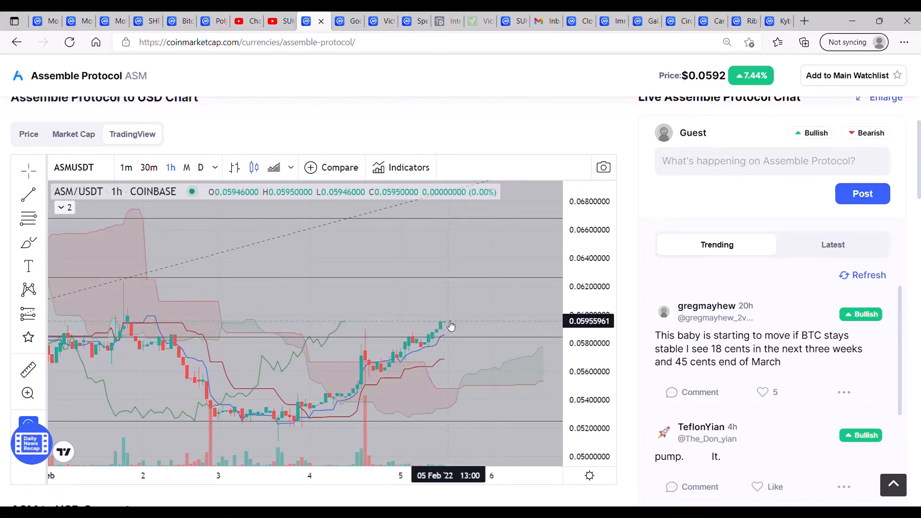
mouse_move(468, 319)
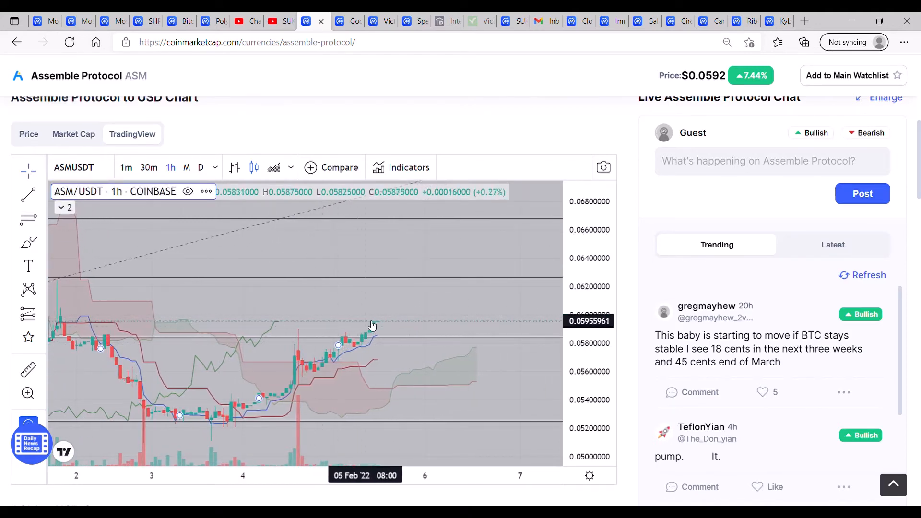
mouse_move(411, 287)
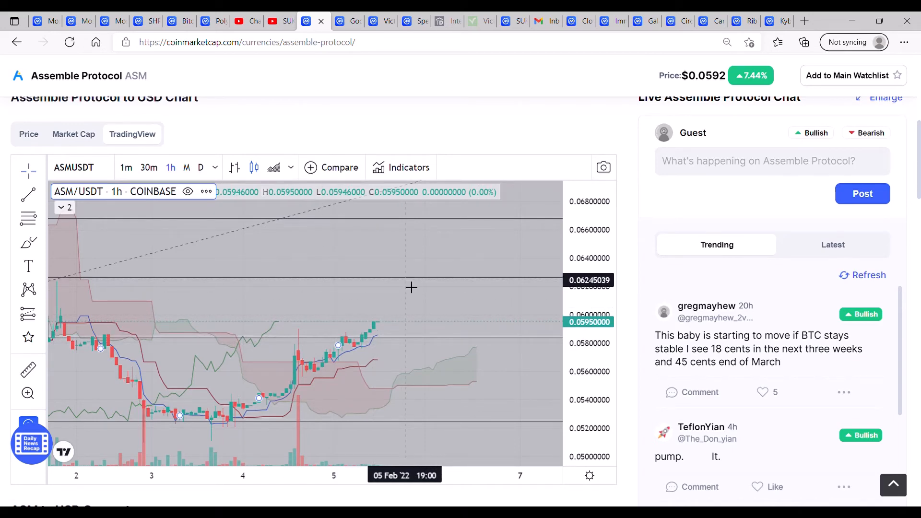
mouse_move(498, 355)
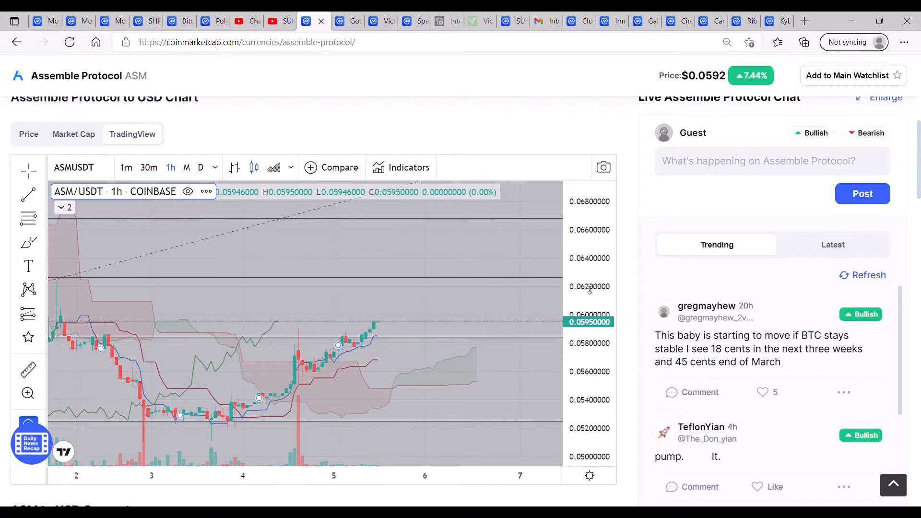
mouse_move(361, 307)
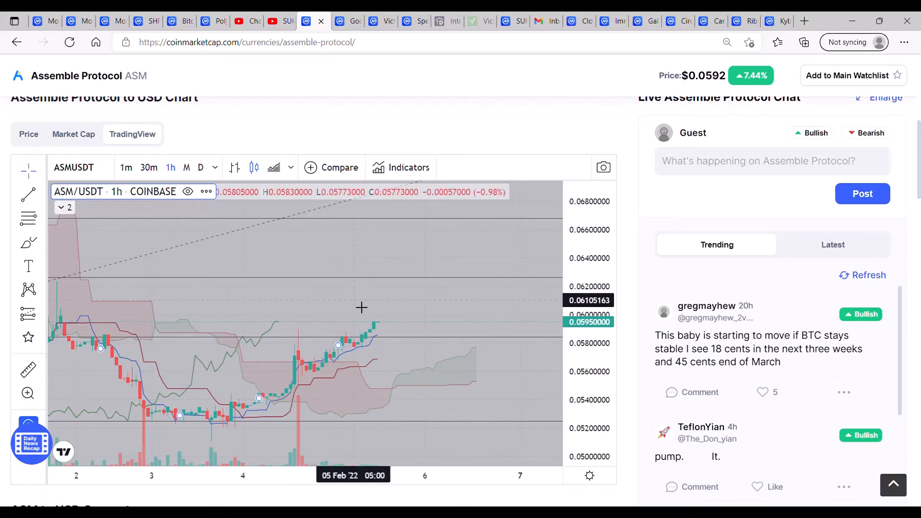
mouse_move(378, 327)
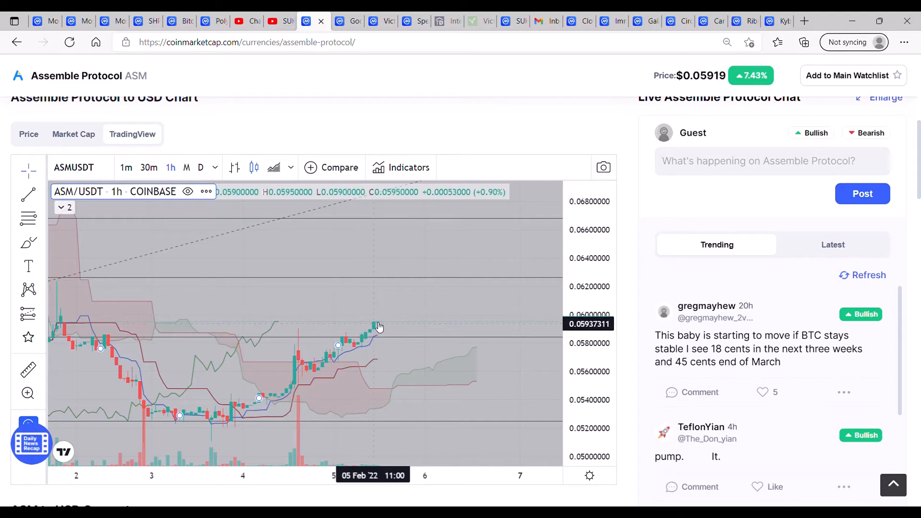
mouse_move(411, 308)
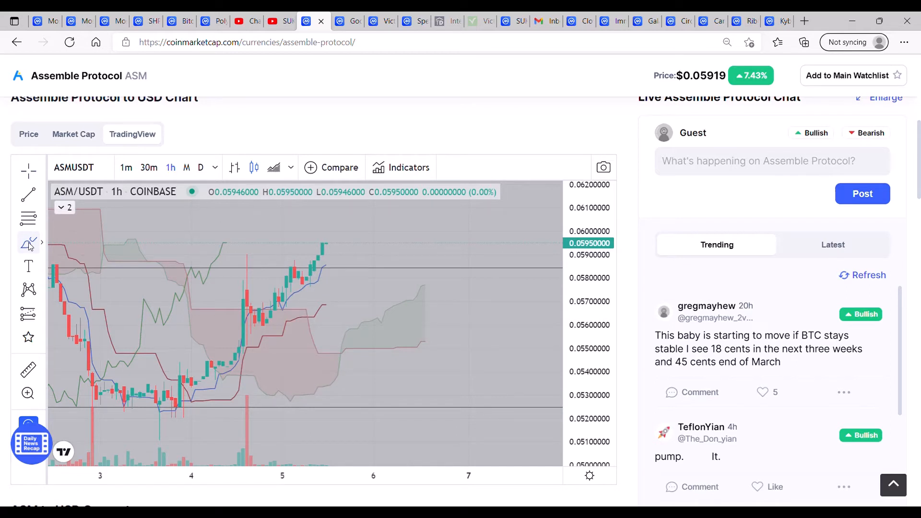
left_click(28, 242)
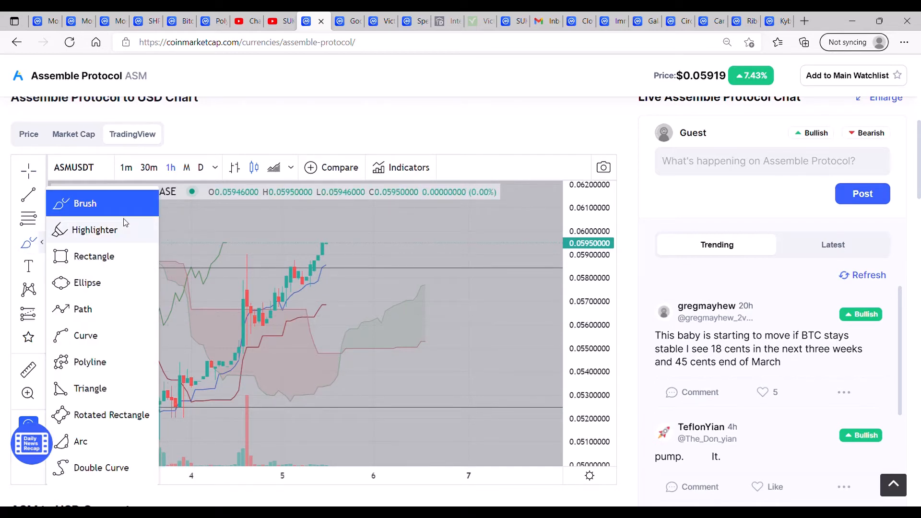
mouse_move(248, 259)
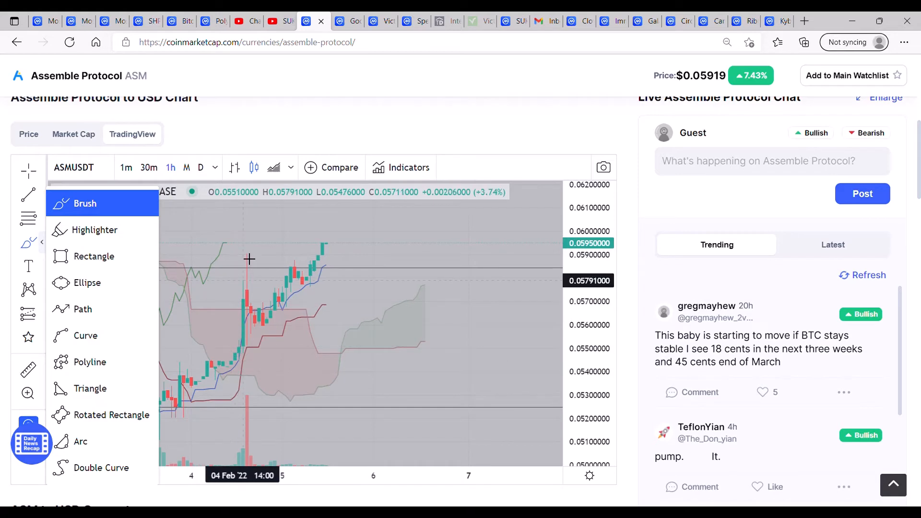
mouse_move(266, 315)
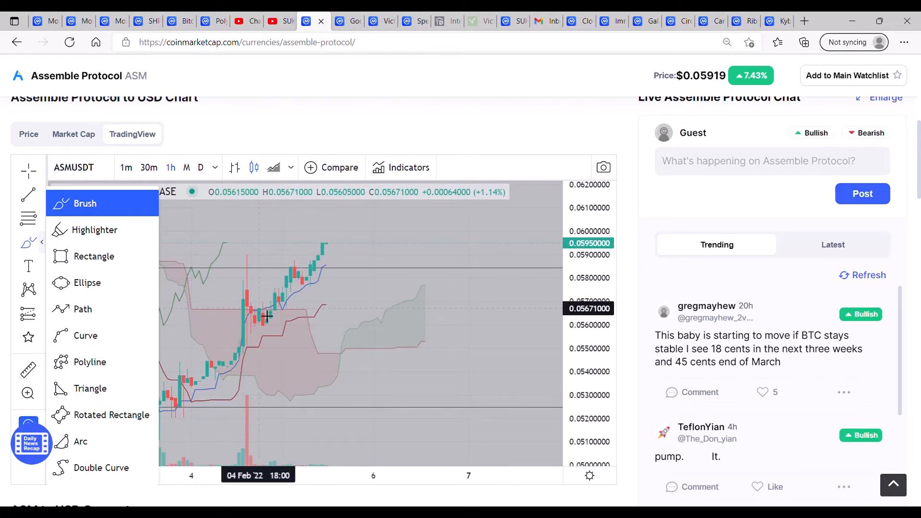
mouse_move(363, 241)
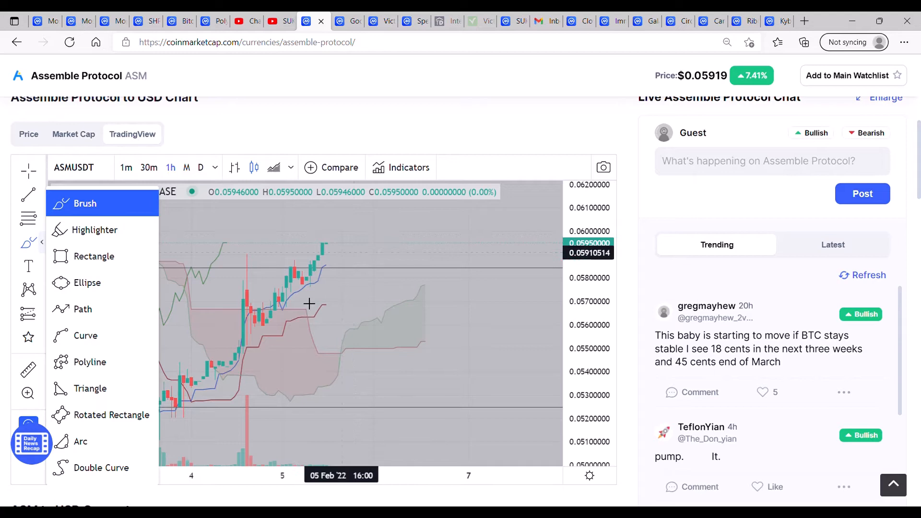
mouse_move(256, 301)
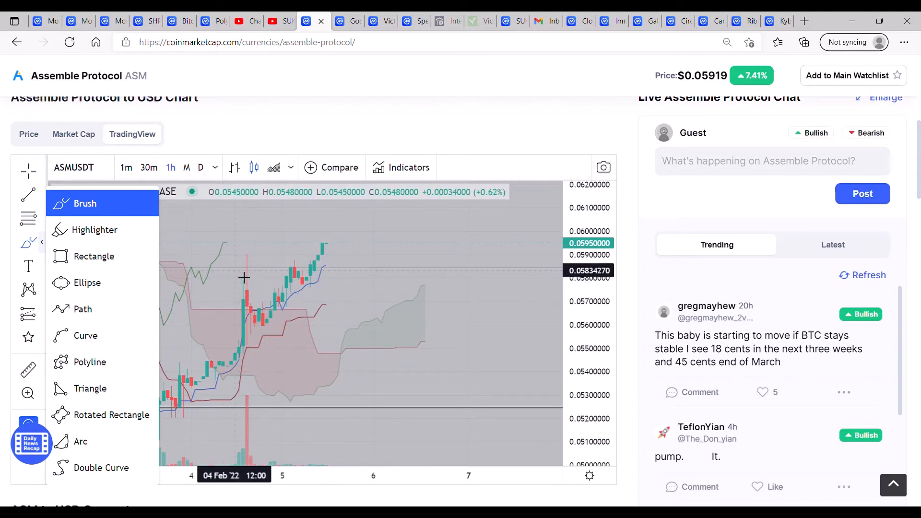
mouse_move(253, 313)
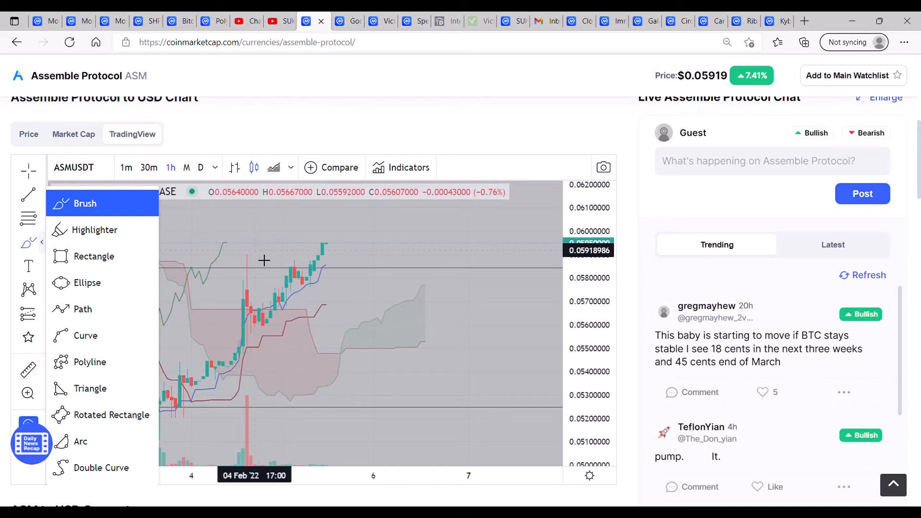
mouse_move(247, 322)
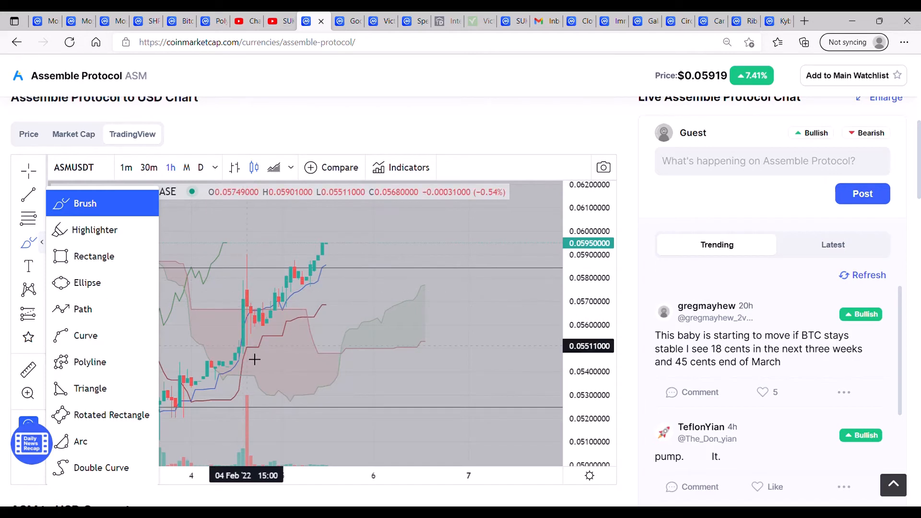
mouse_move(259, 330)
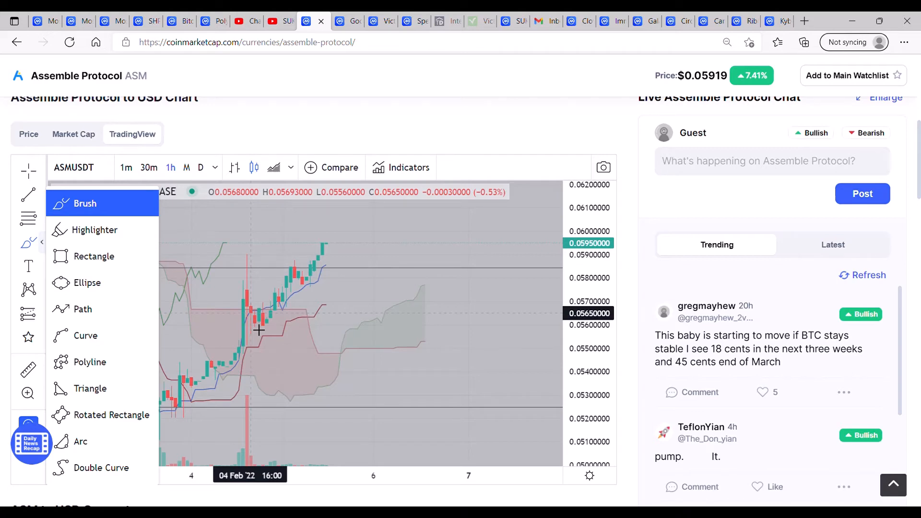
mouse_move(359, 308)
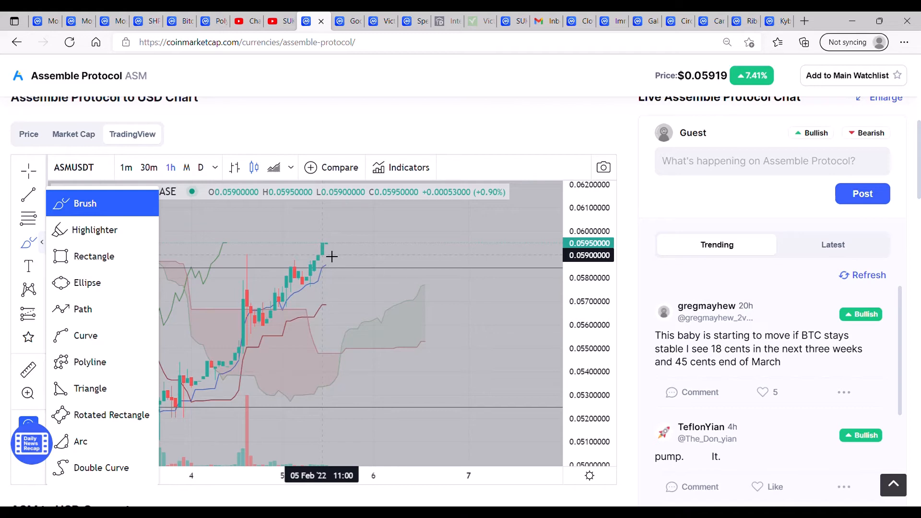
mouse_move(337, 252)
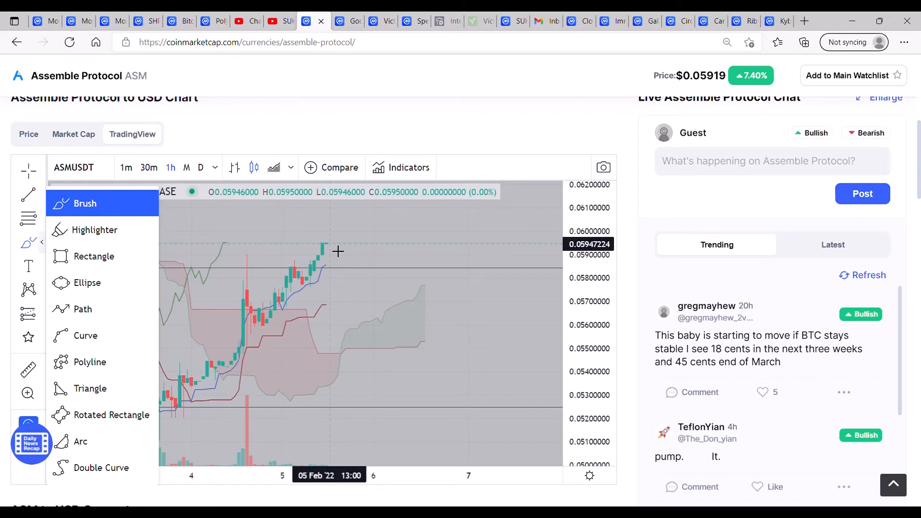
mouse_move(349, 263)
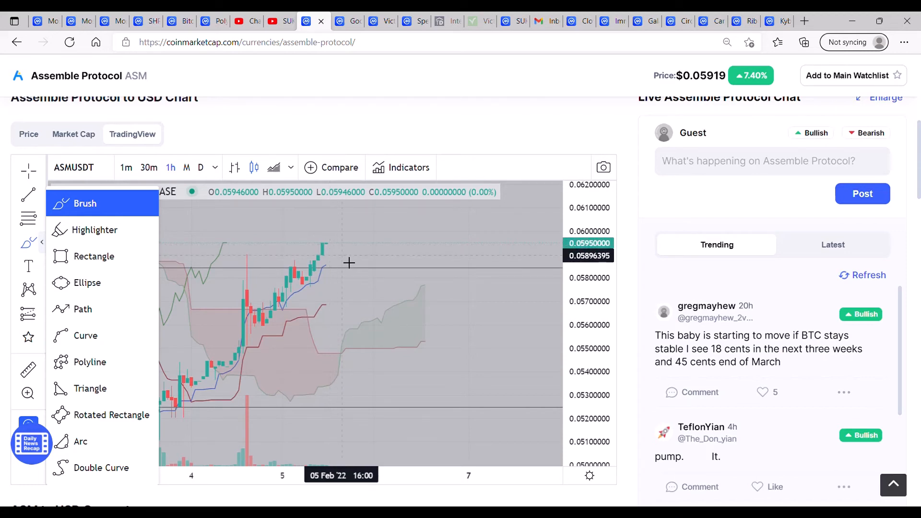
mouse_move(340, 259)
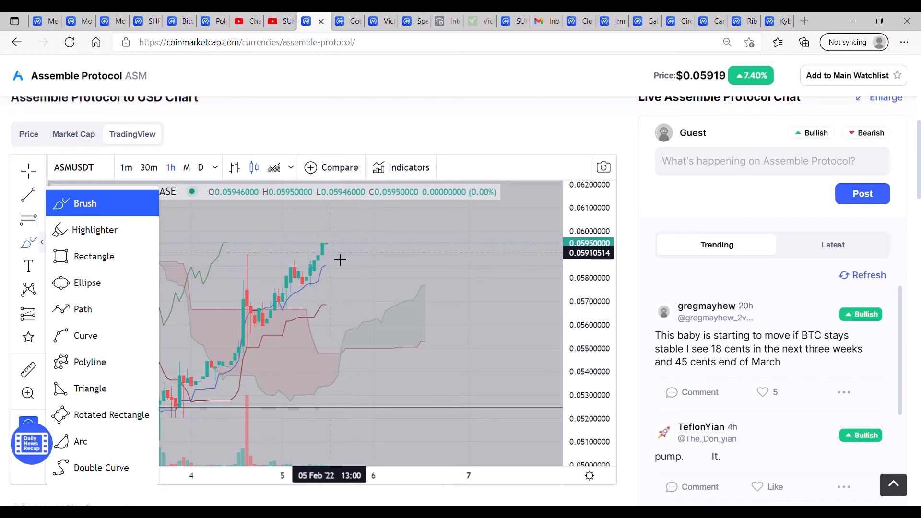
mouse_move(336, 251)
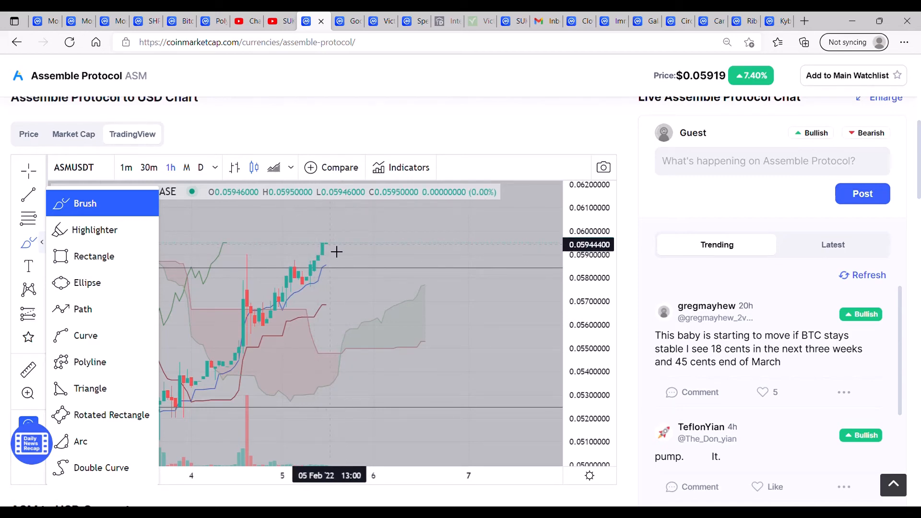
- Brush a predicted price path past the last candle and colour it green
left_click_drag(323, 247, 338, 227)
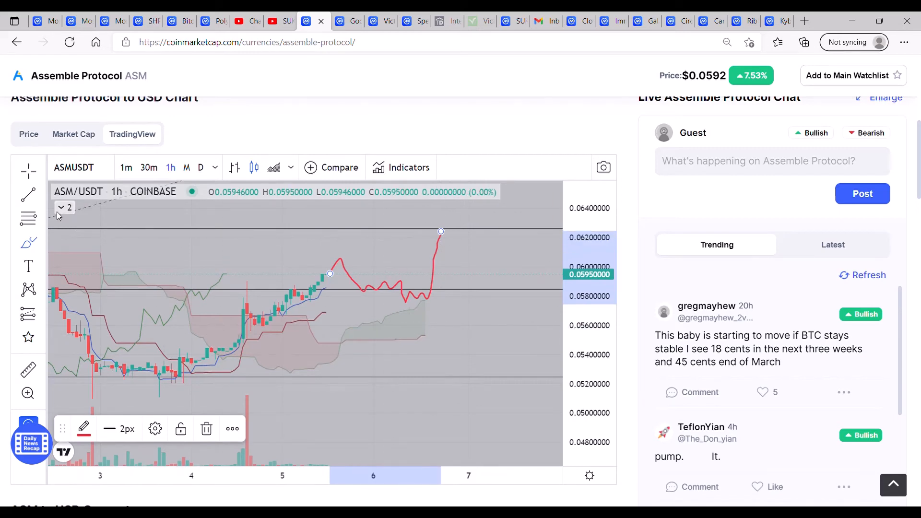
left_click(84, 428)
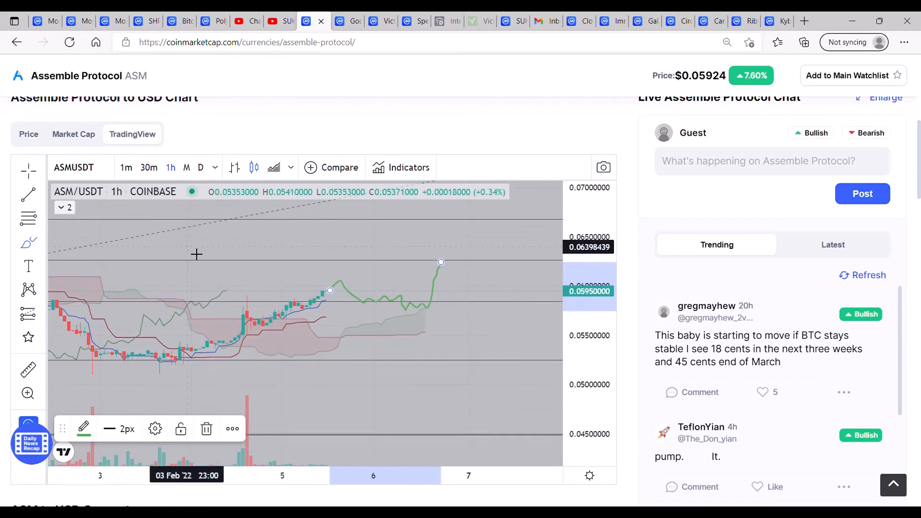
mouse_move(331, 295)
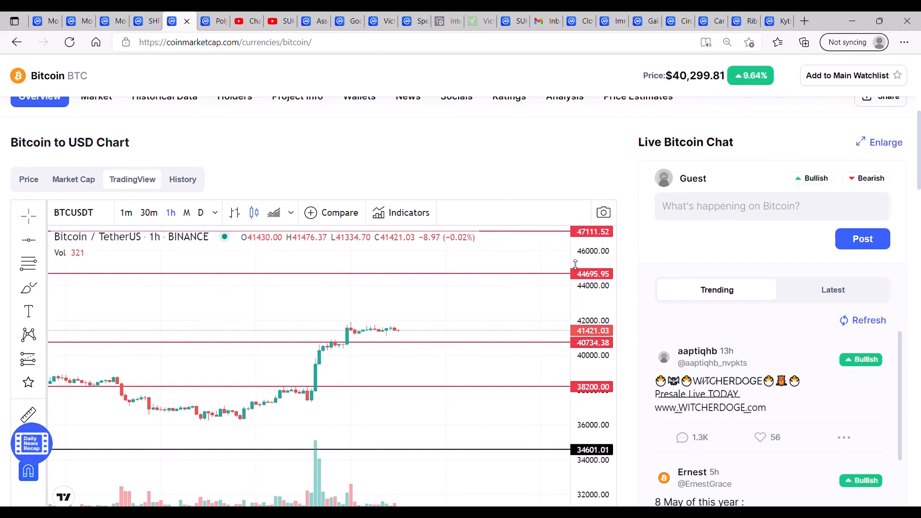
mouse_move(418, 343)
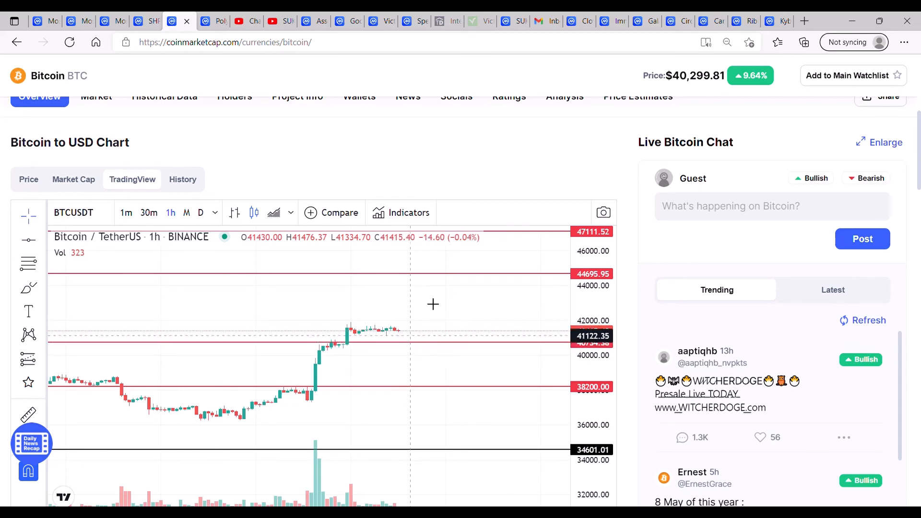
mouse_move(416, 355)
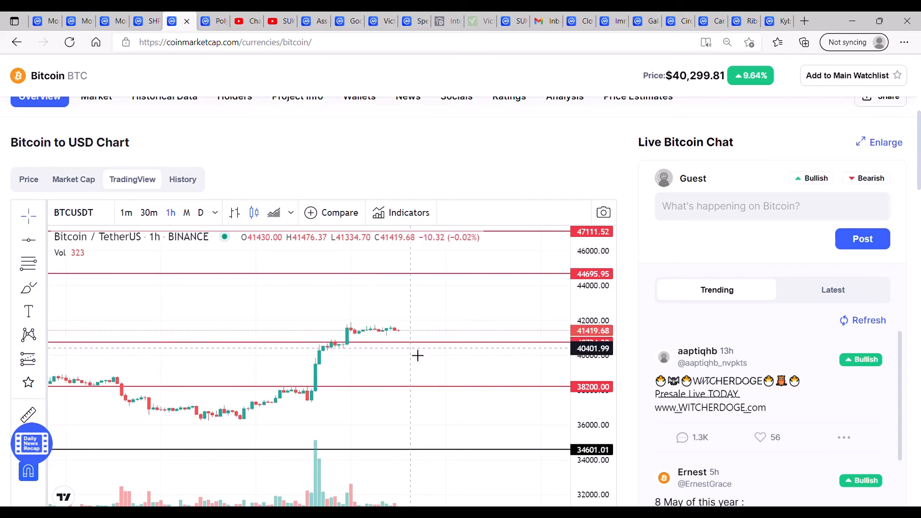
mouse_move(424, 414)
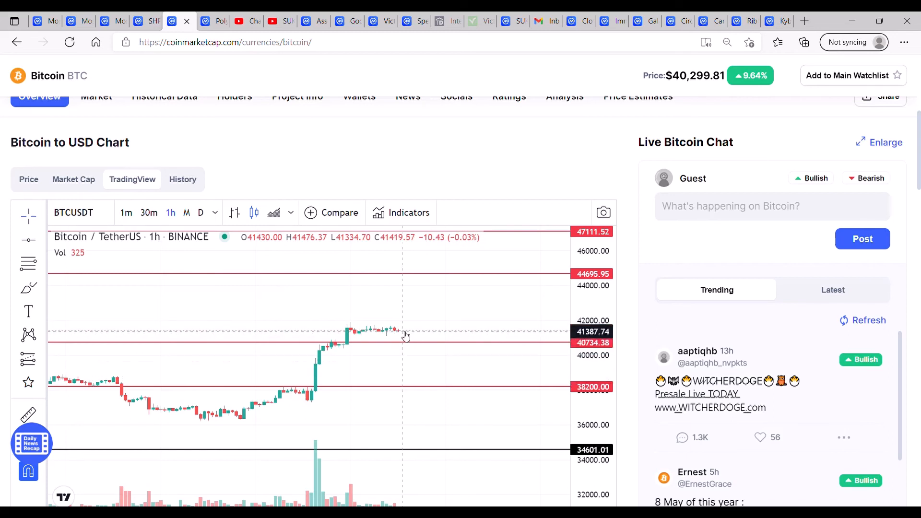
mouse_move(455, 299)
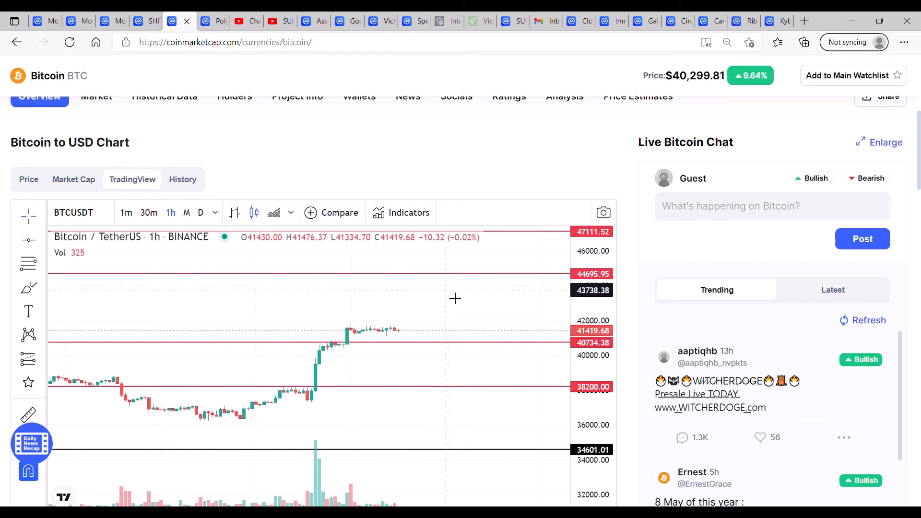
mouse_move(542, 299)
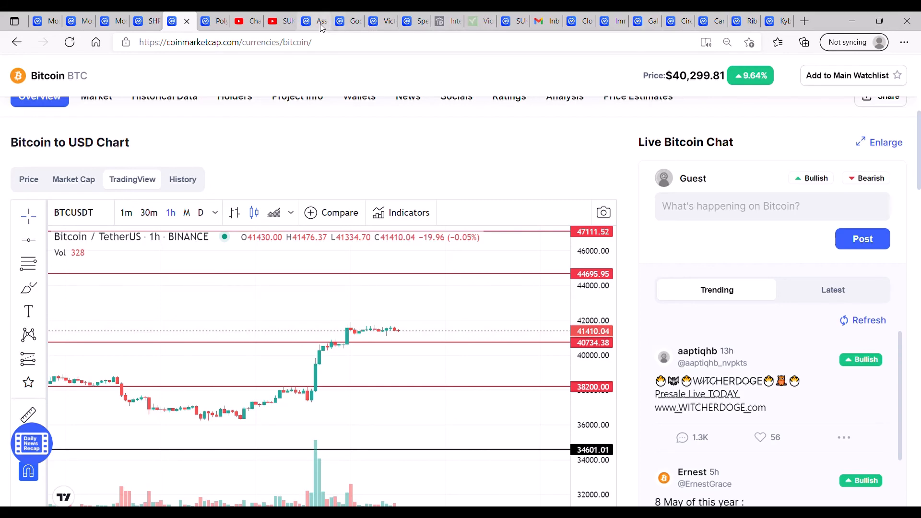
- Return from the Bitcoin tab to the Assemble Protocol chart
left_click(320, 21)
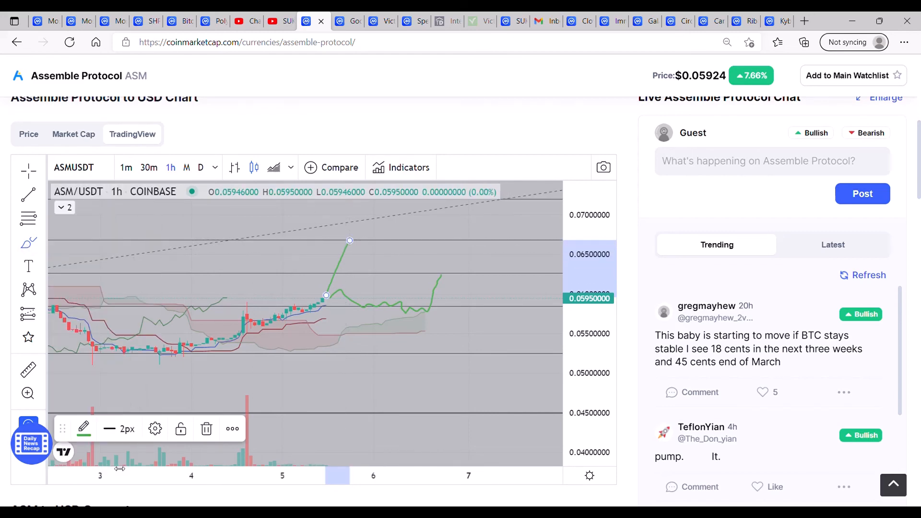
- Colour the steep projected path toward 0.066 red
left_click(83, 428)
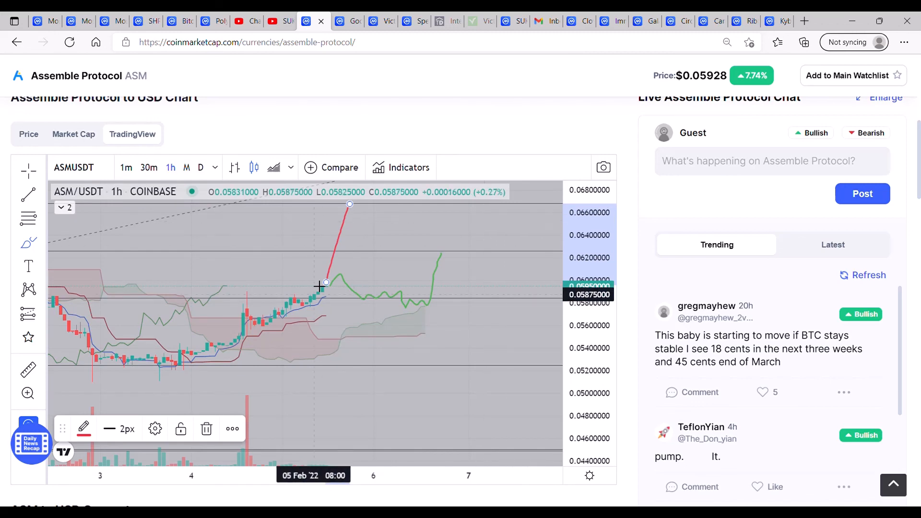
mouse_move(305, 318)
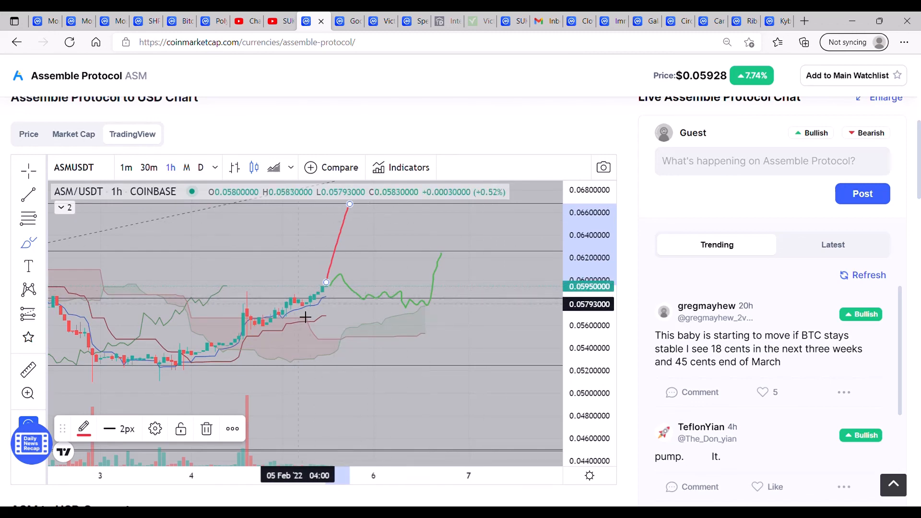
mouse_move(340, 274)
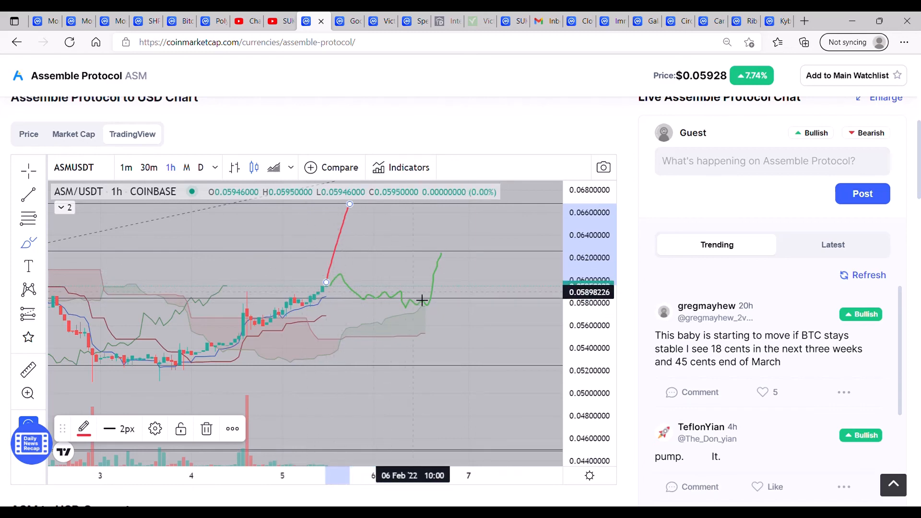
mouse_move(442, 288)
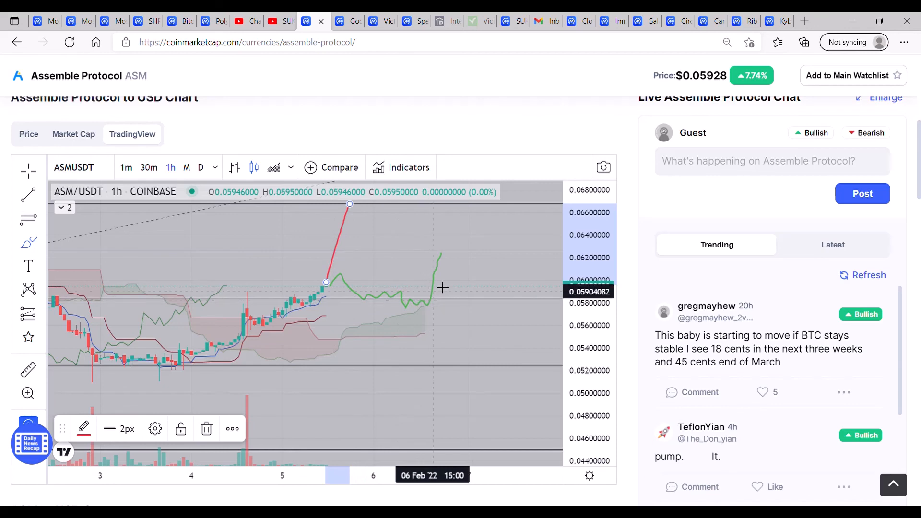
mouse_move(652, 222)
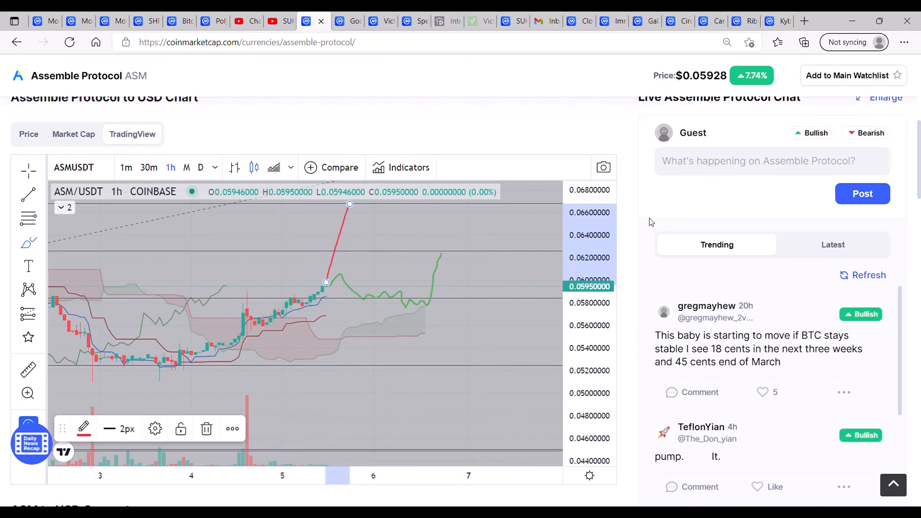